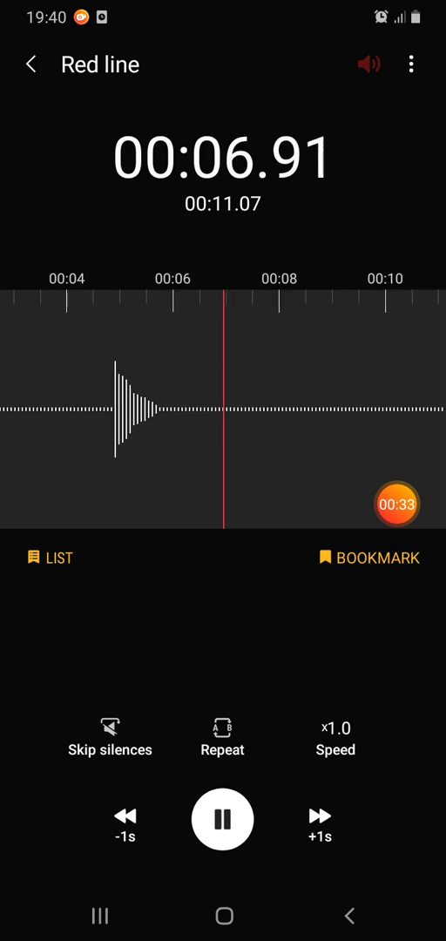
Pause 'Red line' playback near its start.
click(223, 820)
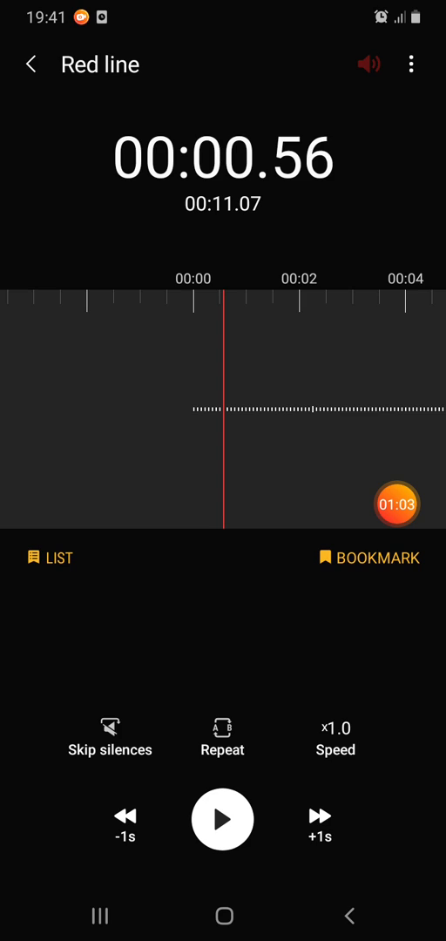
Play 'Red line' past the waveform spike, then pause it around 00:04.10.
click(223, 820)
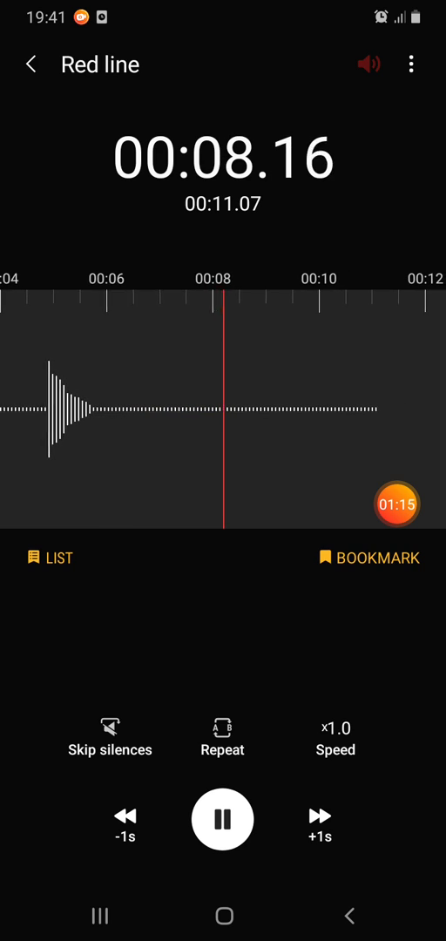
click(223, 820)
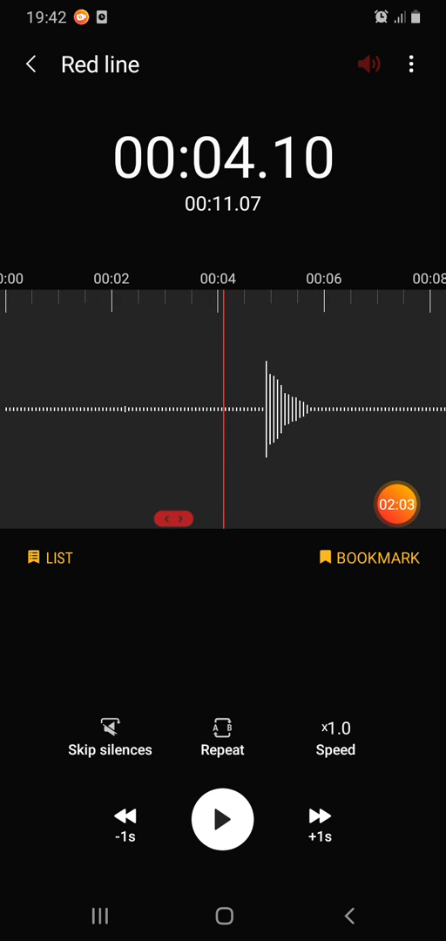
Resume from 00:04.10 and pause at 00:06.88 once the spike crosses the red line.
click(224, 819)
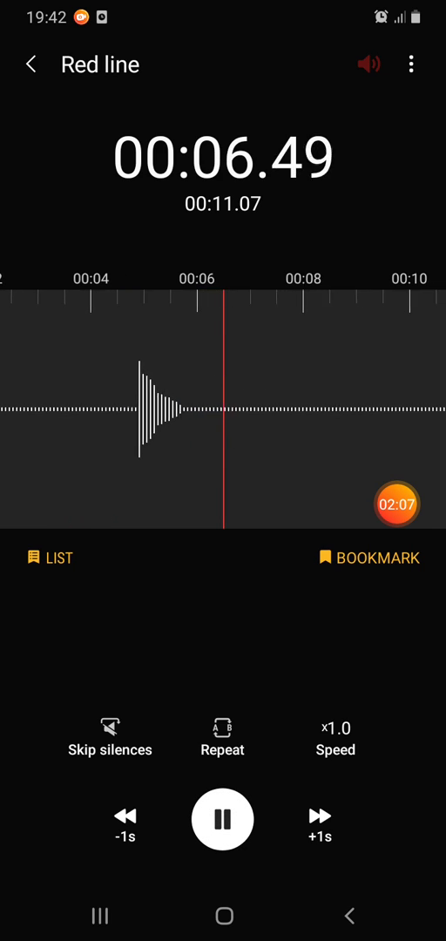
click(223, 819)
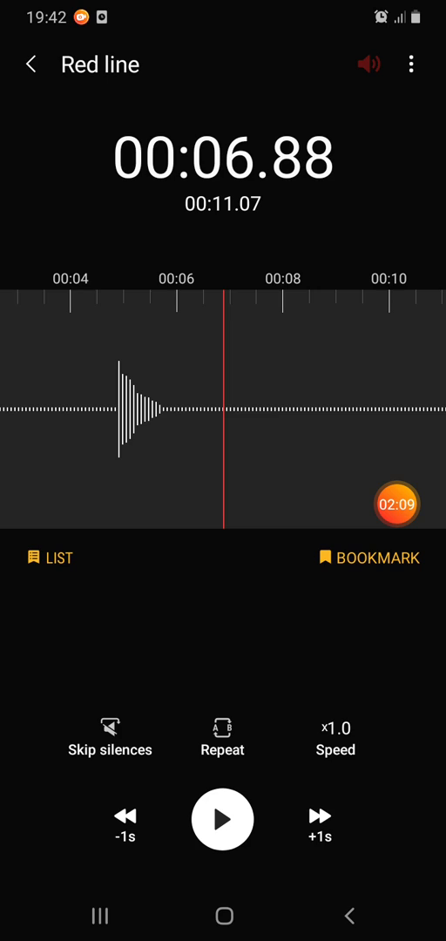